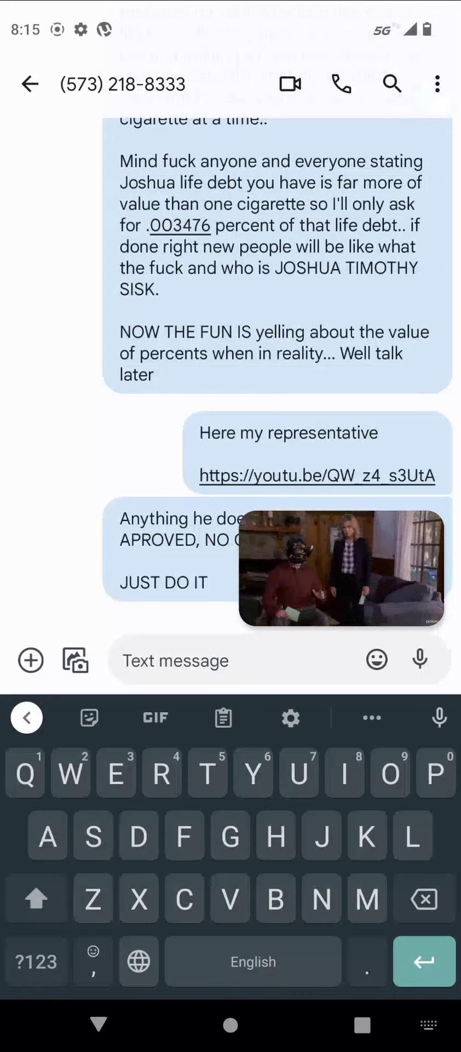
- Reveal the settings, fullscreen, pause and skip controls on the floating YouTube video
click(341, 567)
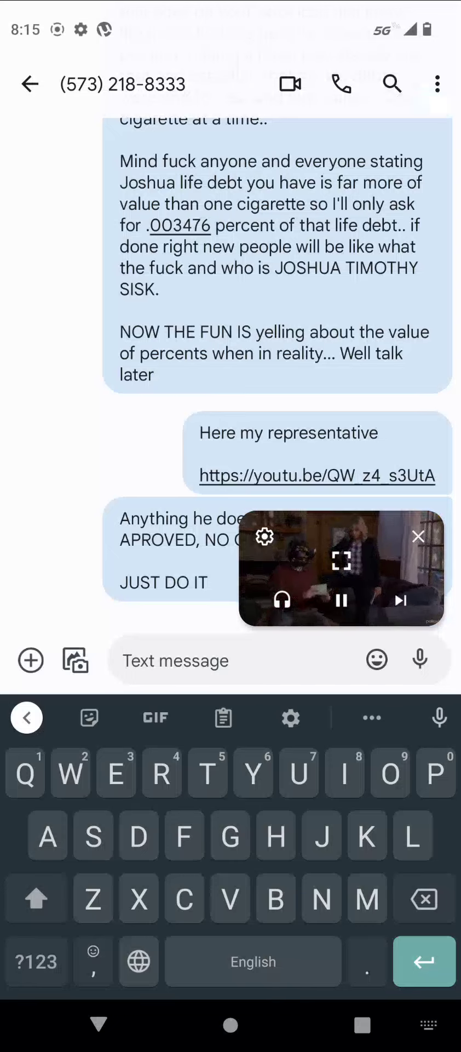